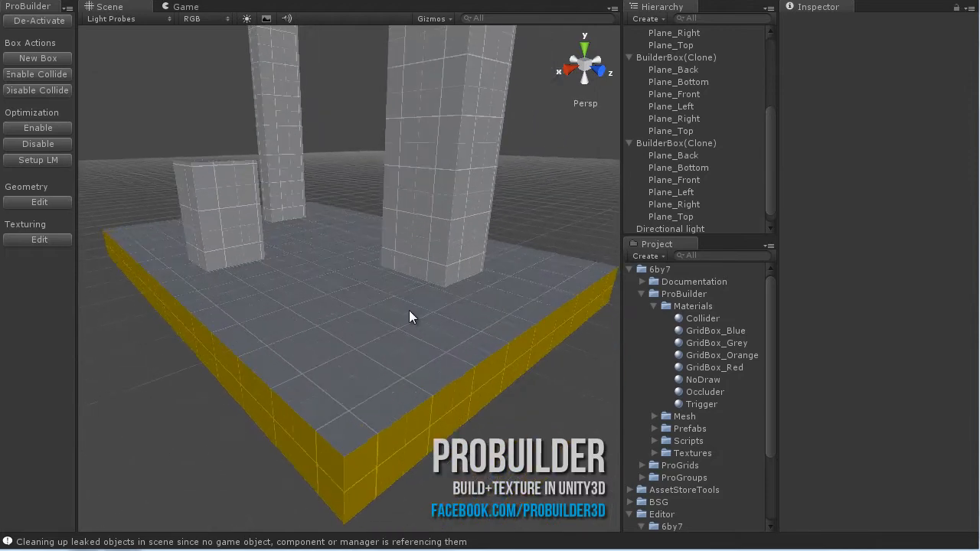
Orbit the Scene view beneath the box to inspect the yellow NoDraw planes and pillars
drag(410, 317, 441, 211)
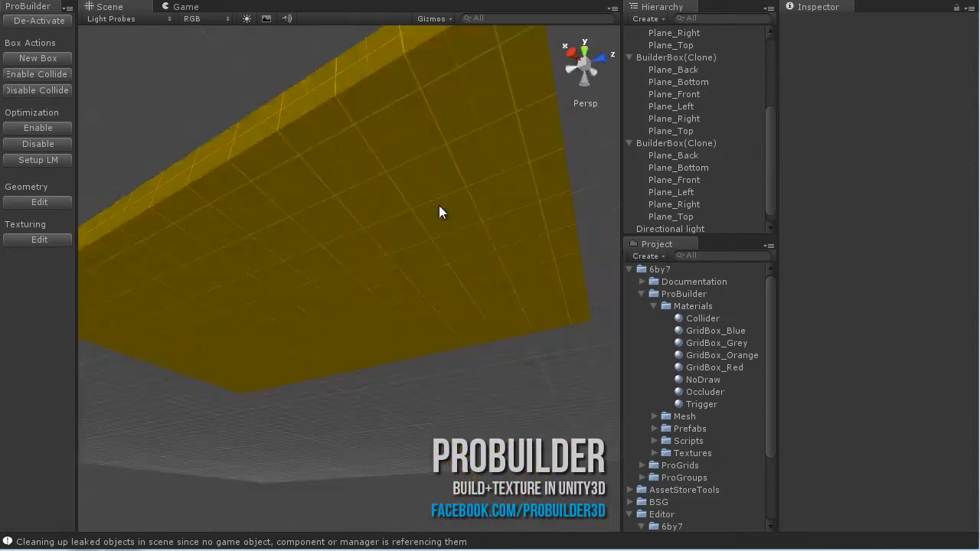
drag(441, 211, 410, 181)
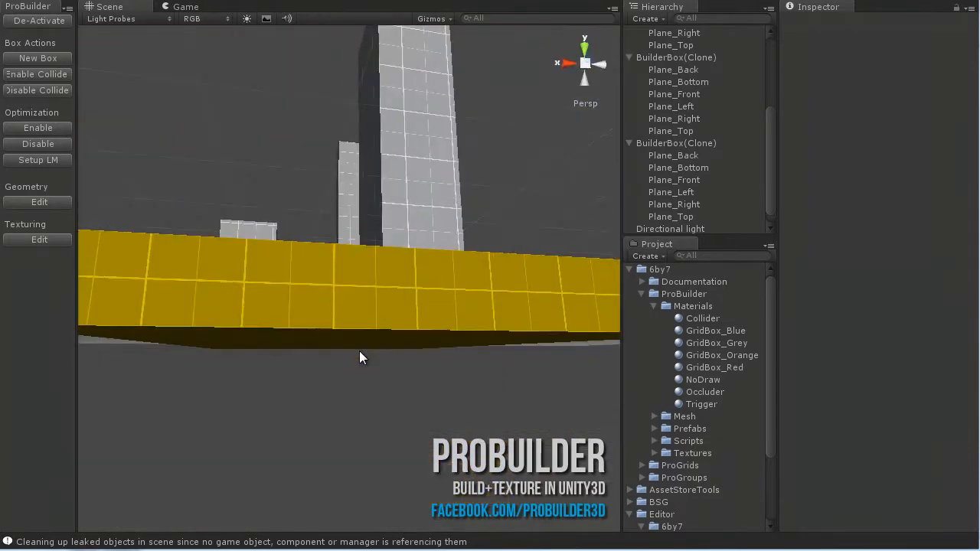
drag(362, 359, 297, 314)
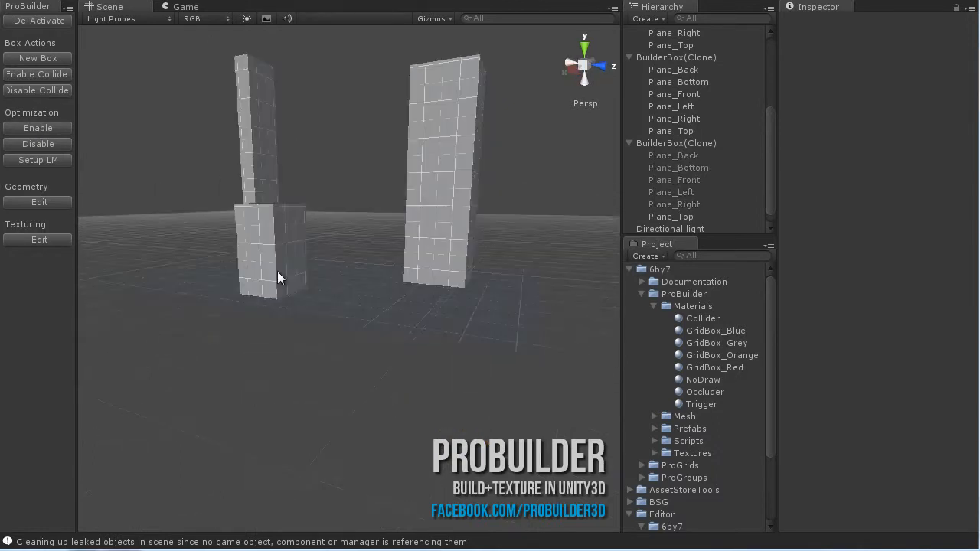
Run Setup LM and confirm the PLEASE READ dialog to select all NoDraw planes
click(37, 161)
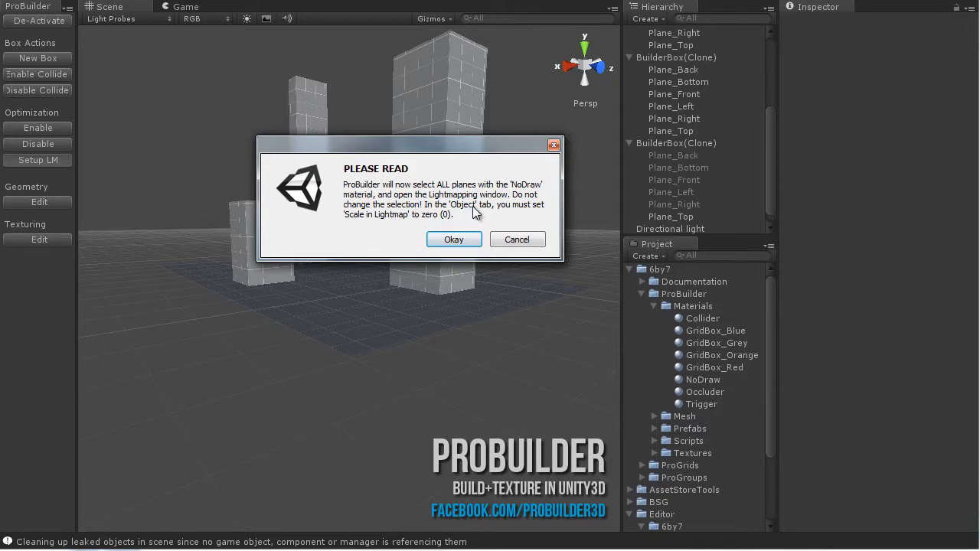
click(453, 239)
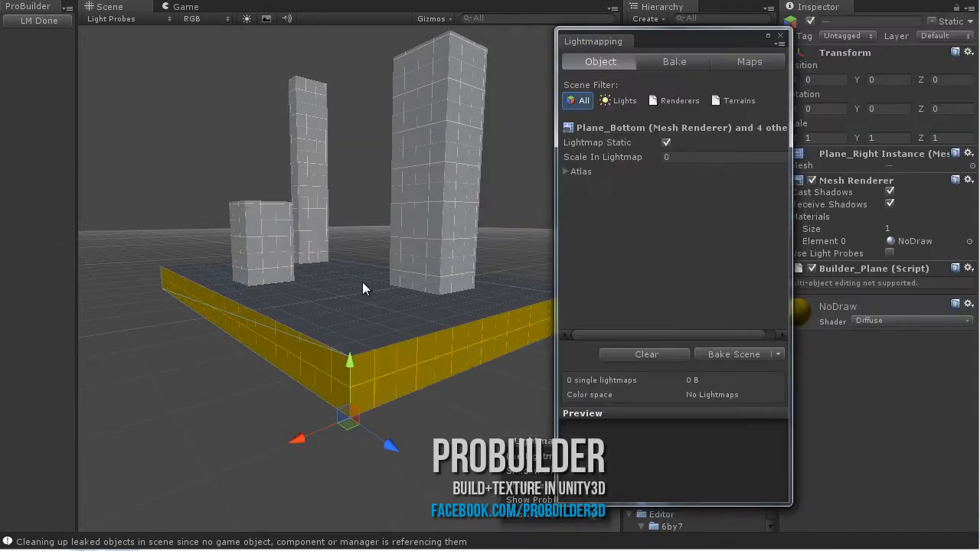
drag(364, 287, 414, 267)
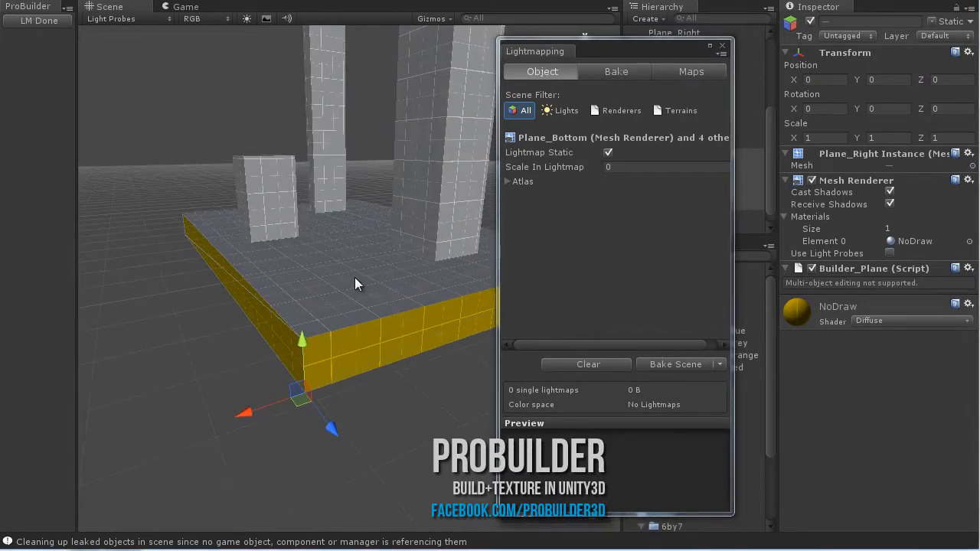
click(610, 167)
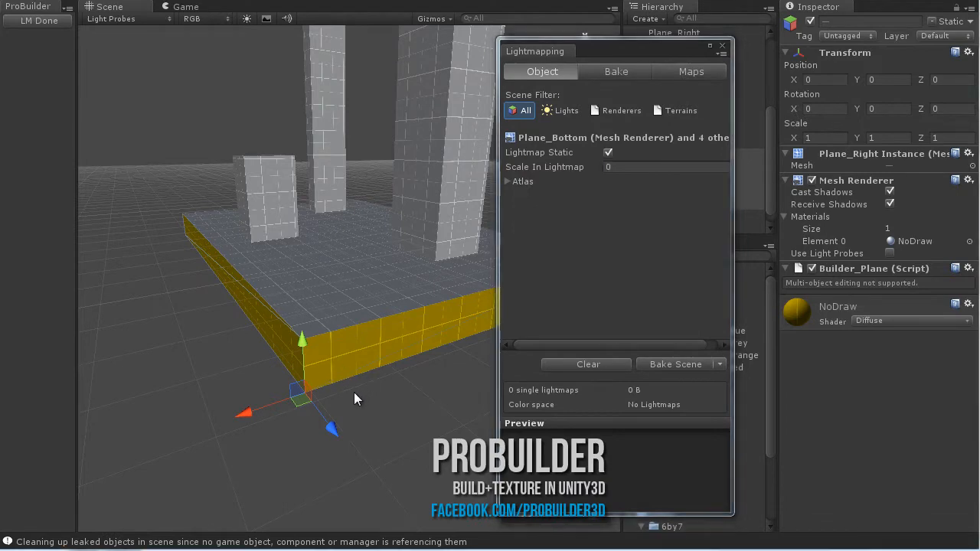
drag(355, 398, 386, 294)
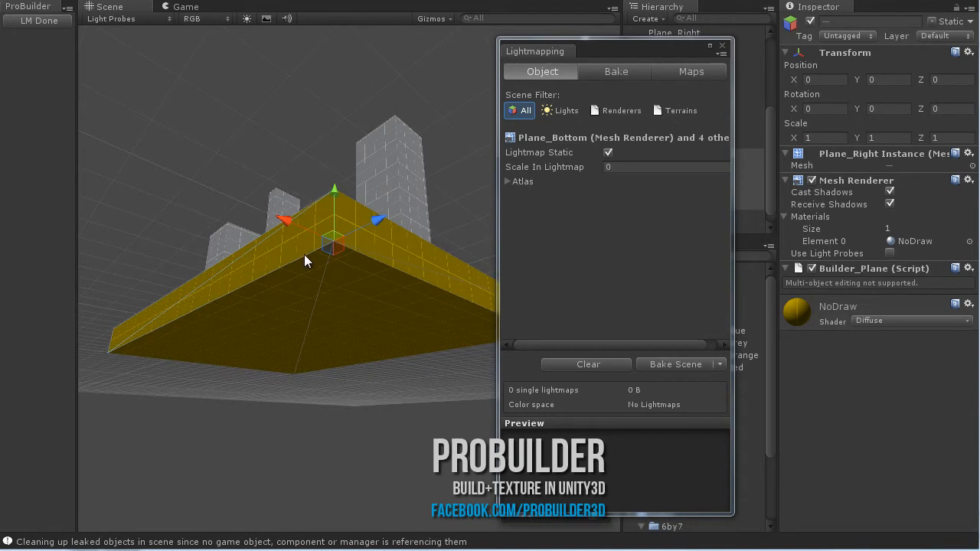
mouse_move(324, 215)
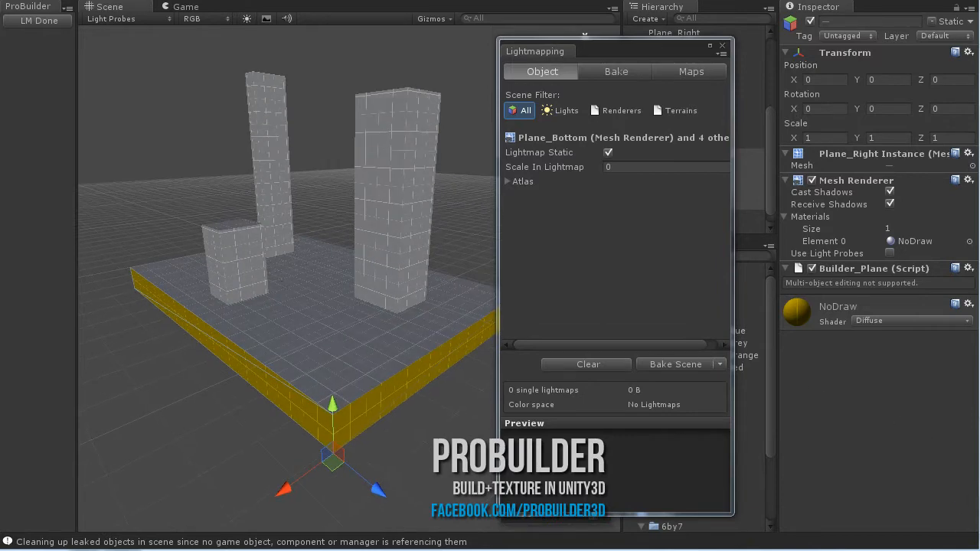
Bake the scene lightmap, close Lightmapping, and inspect the pillars' baked shadows on the floor
click(675, 365)
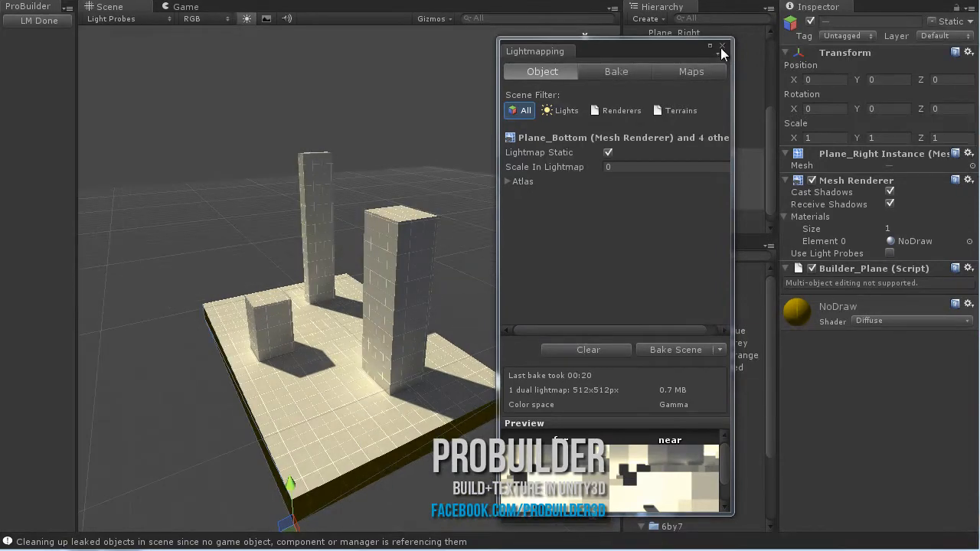
click(720, 46)
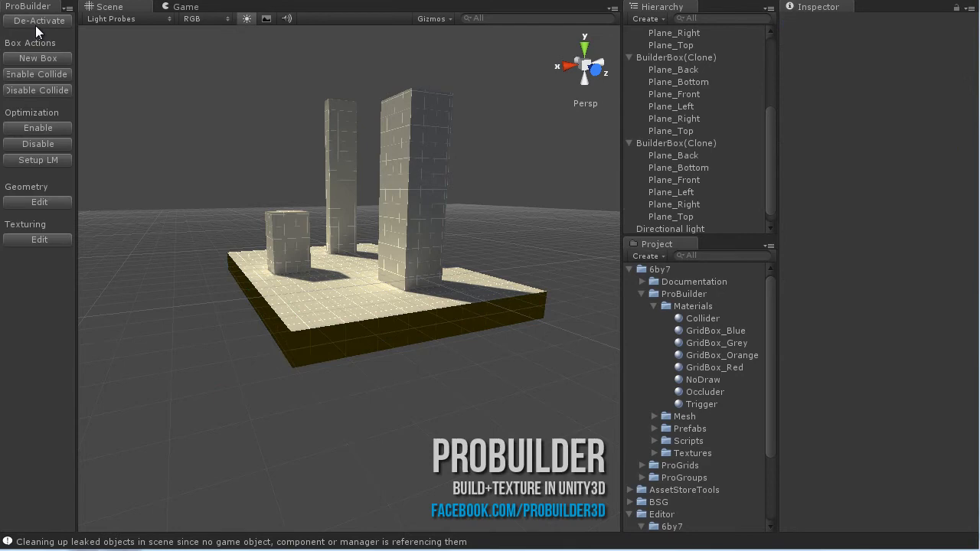
drag(345, 229, 333, 322)
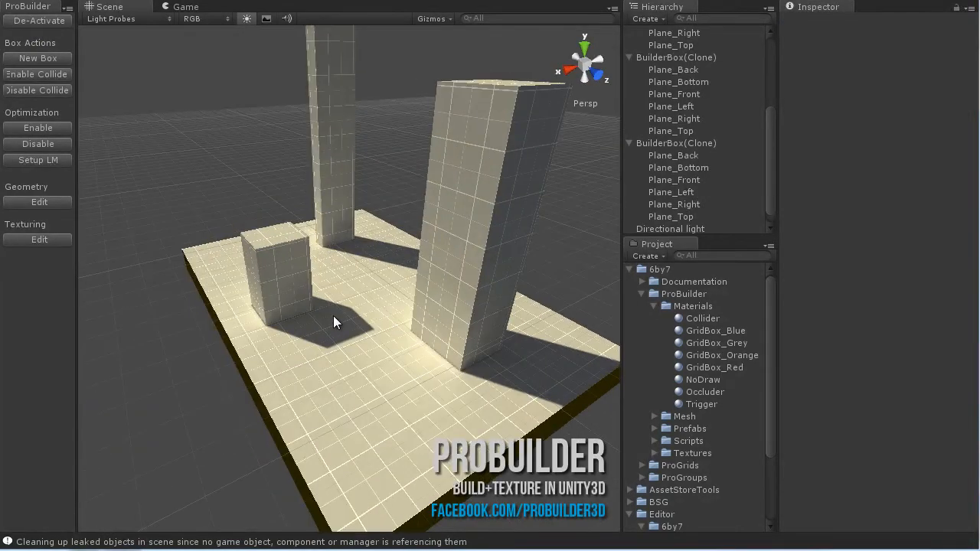
drag(334, 322, 283, 372)
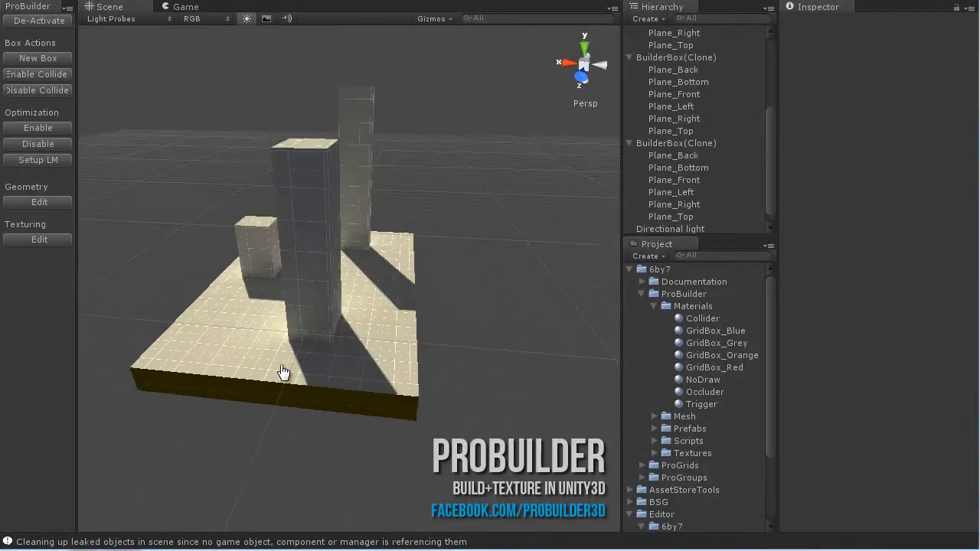